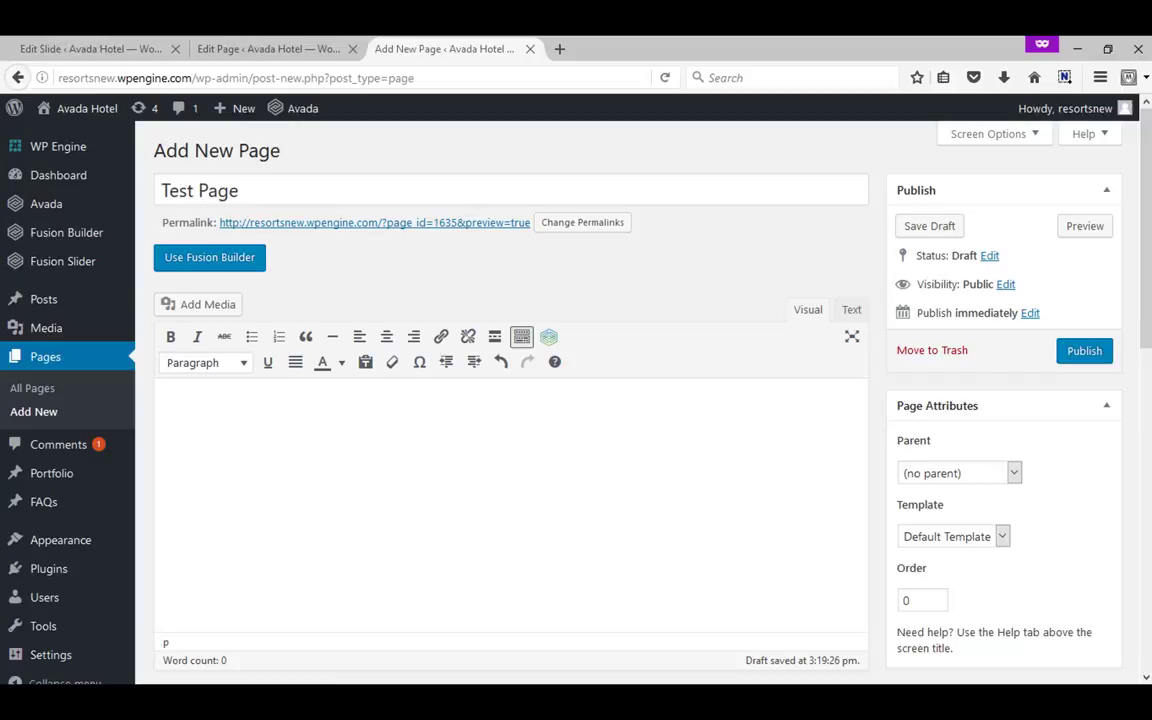
pyautogui.moveTo(1044, 592)
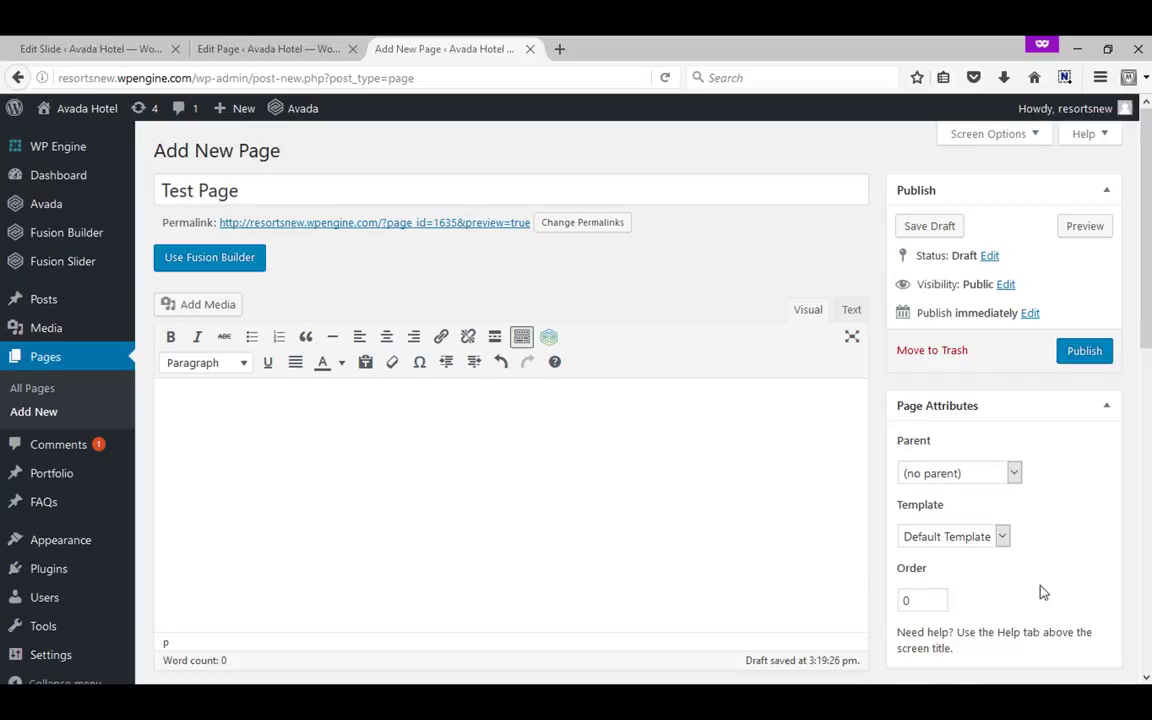
# Switch Test Page to Fusion Builder and insert a blank container
pyautogui.scroll(-3)
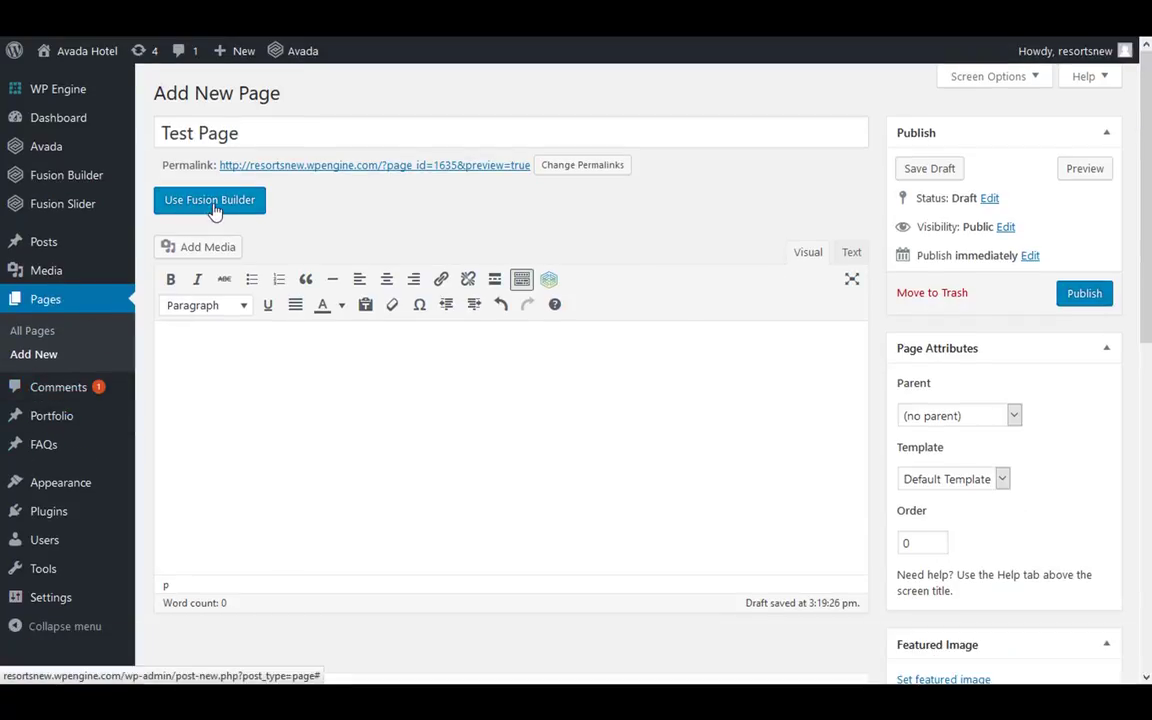
pyautogui.click(208, 200)
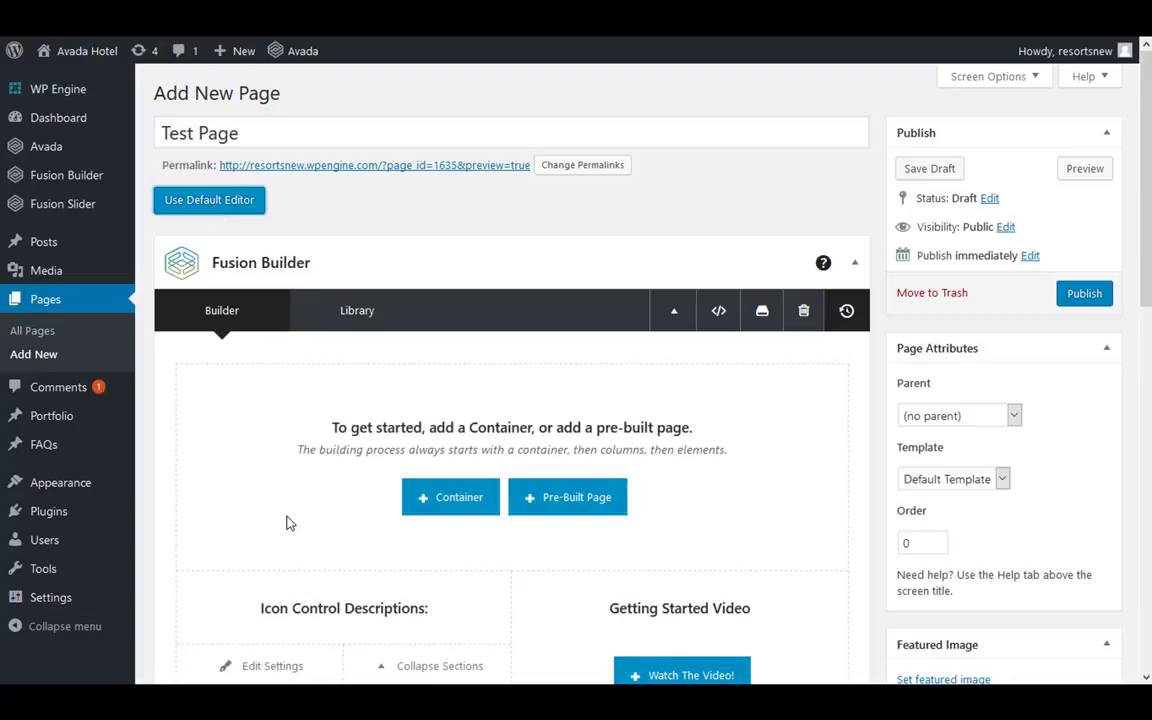
pyautogui.click(450, 496)
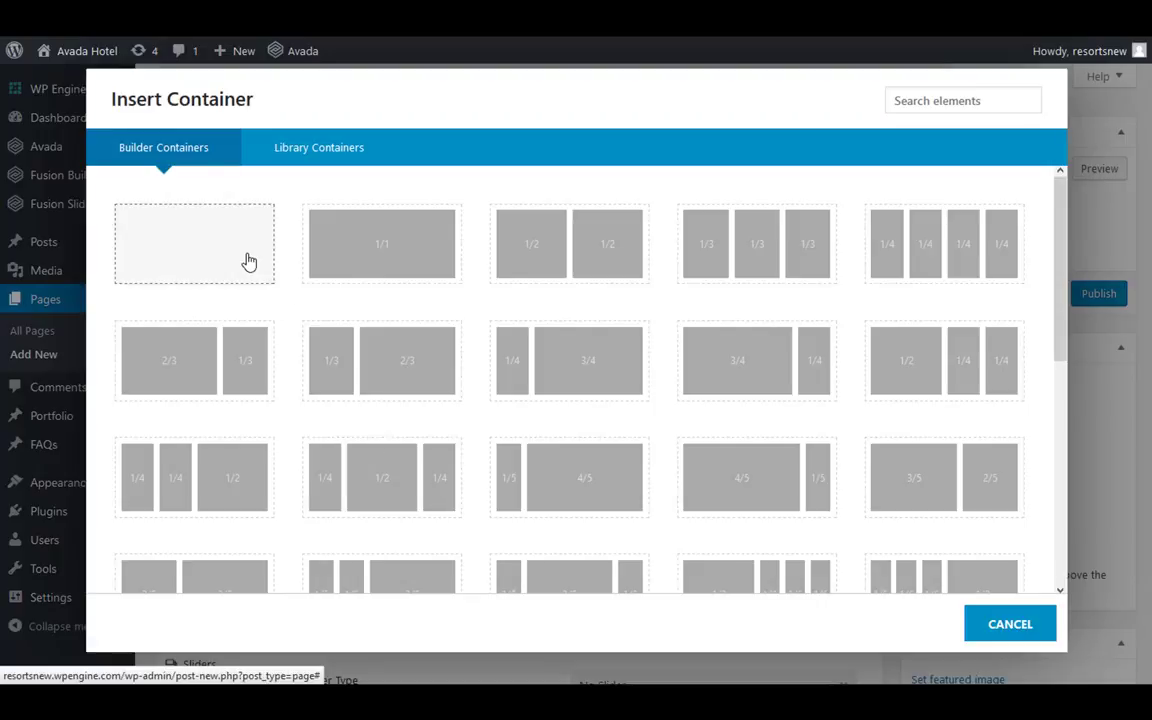
pyautogui.click(194, 244)
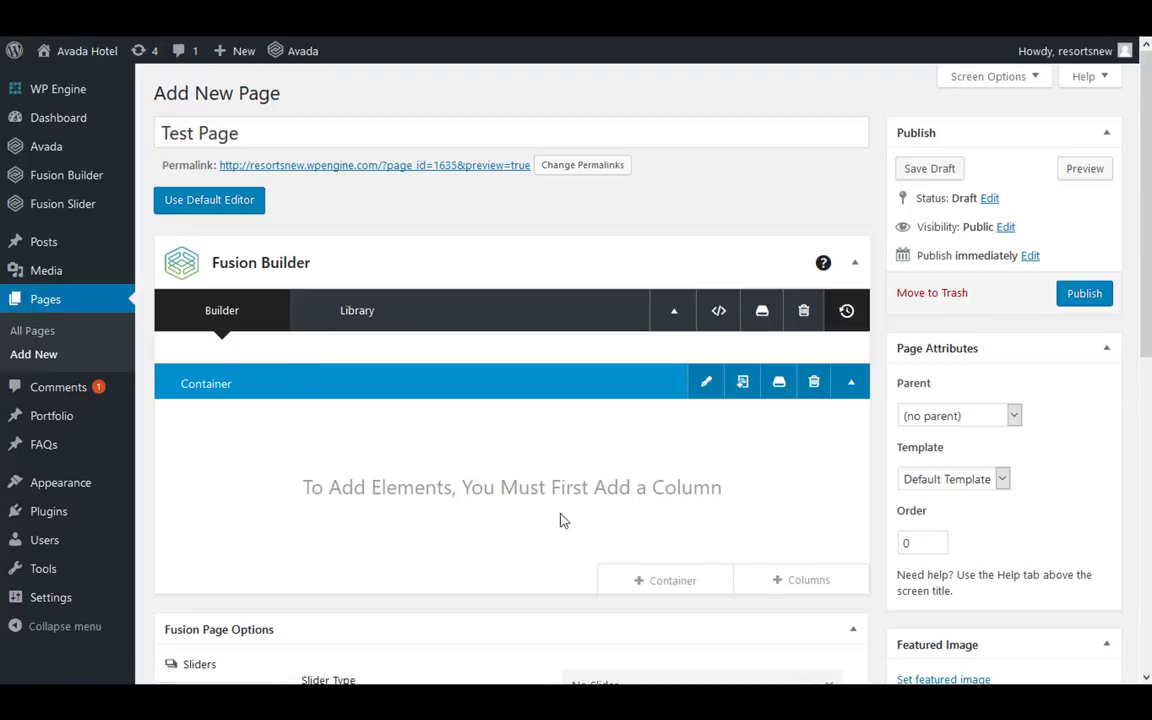
# Split the container into two 1/2 + 1/2 columns
pyautogui.click(800, 580)
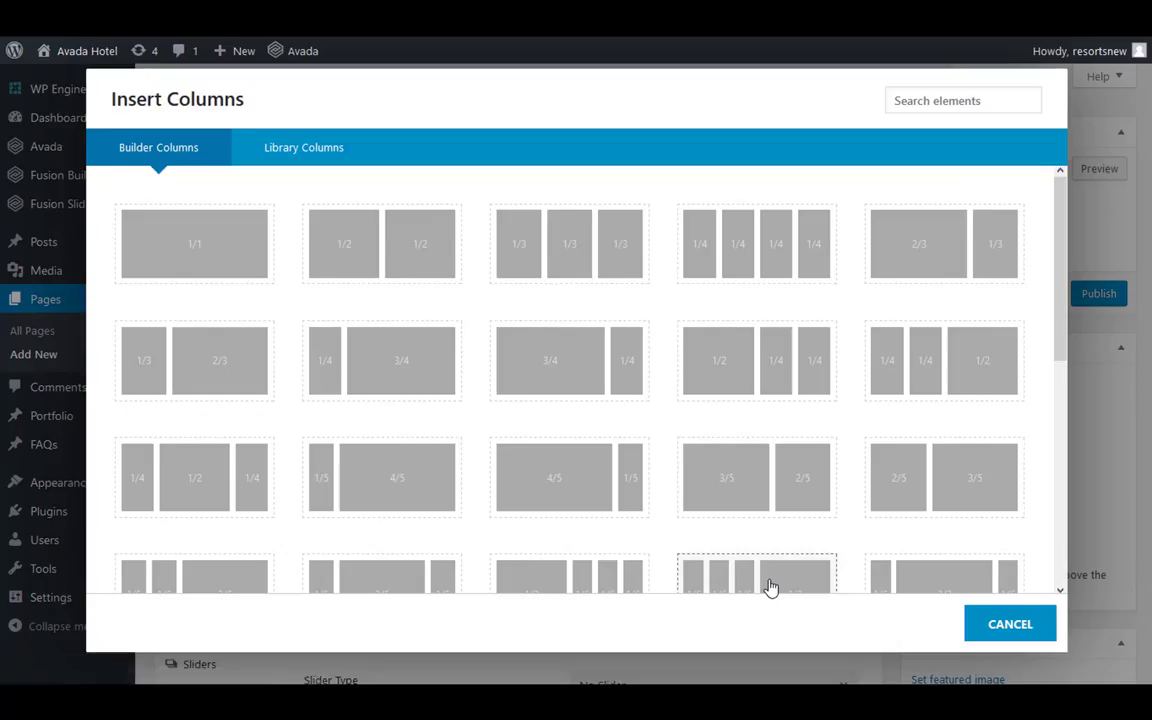
pyautogui.moveTo(398, 278)
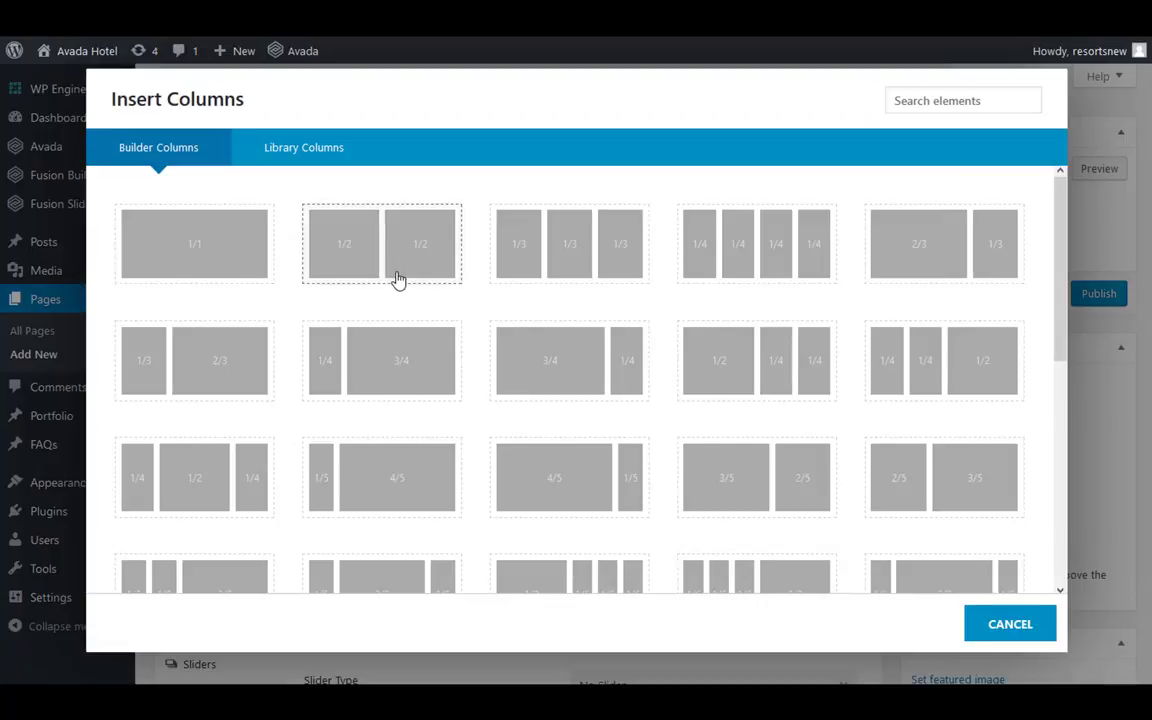
pyautogui.click(380, 244)
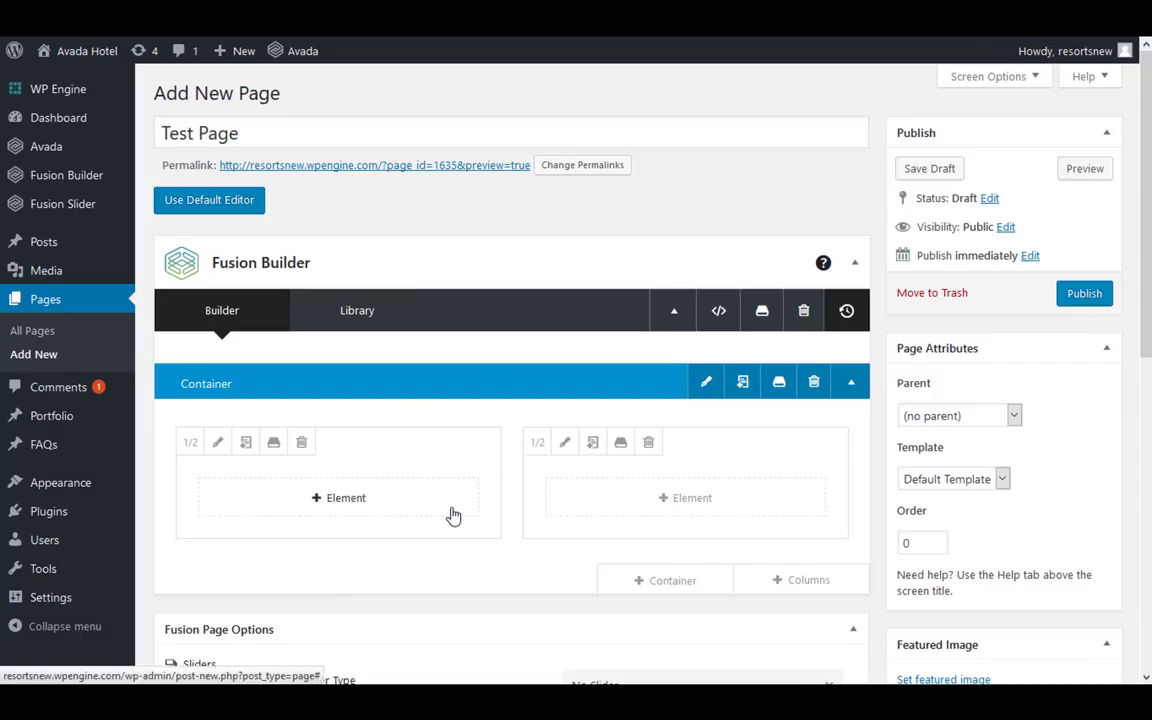
# Add a Text Block element to the left half column, bringing up its settings
pyautogui.click(344, 496)
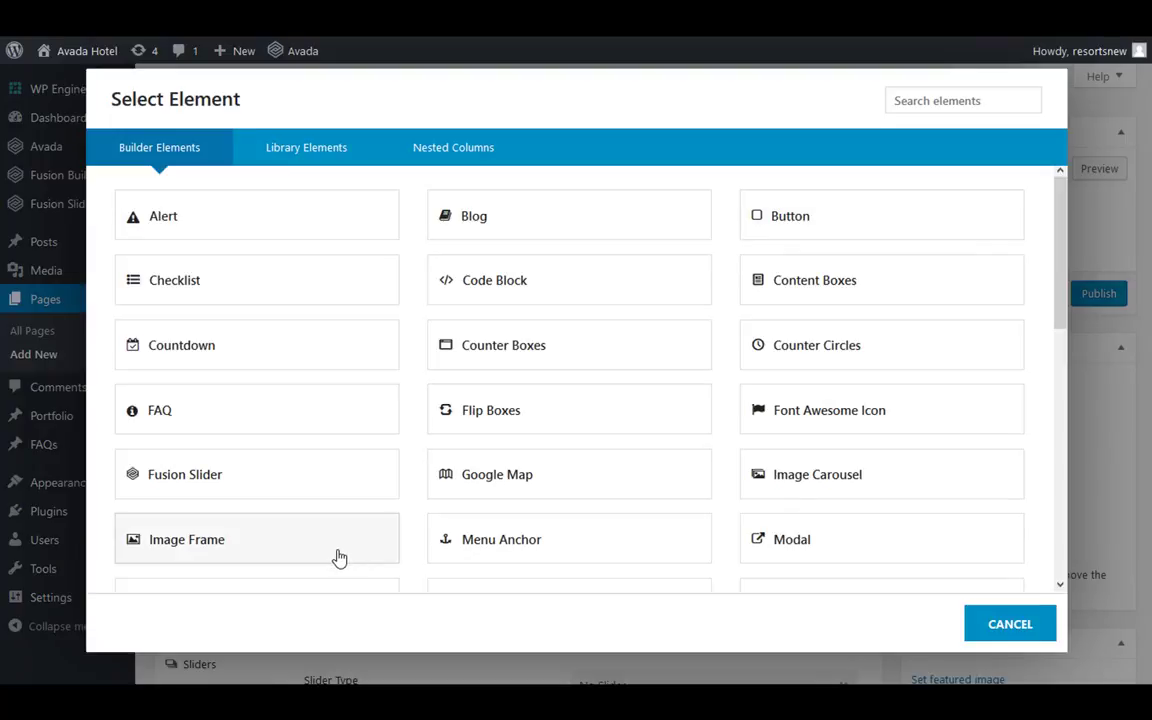
pyautogui.scroll(-3)
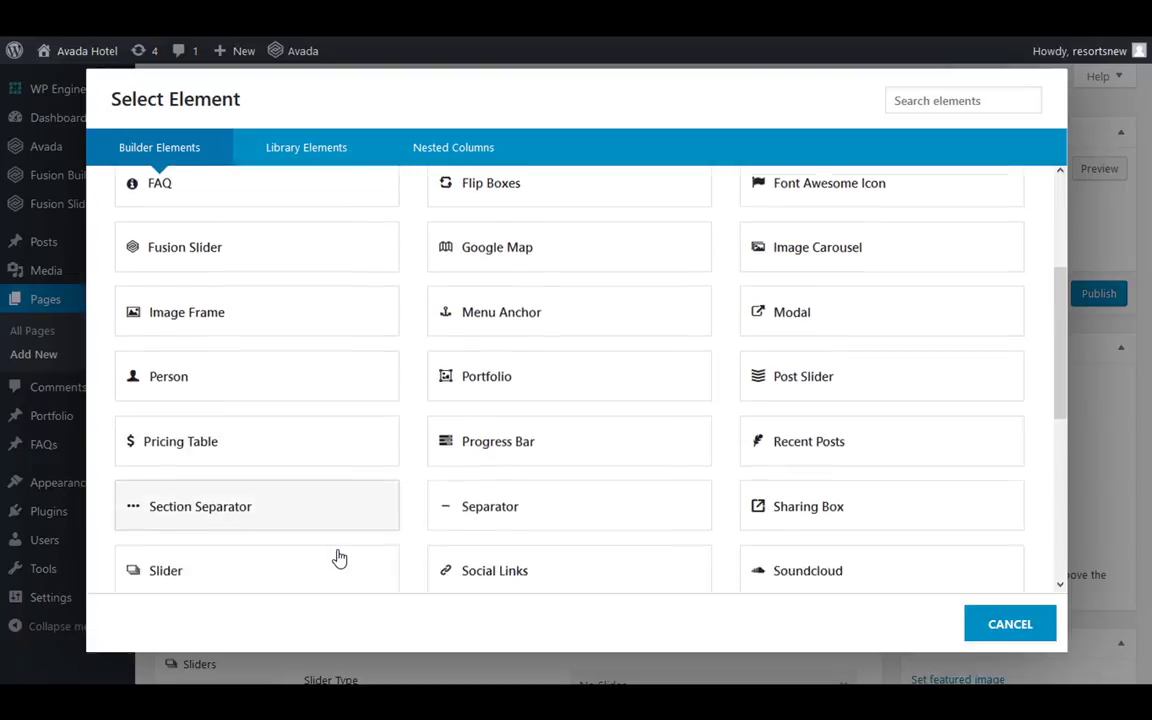
pyautogui.scroll(-3)
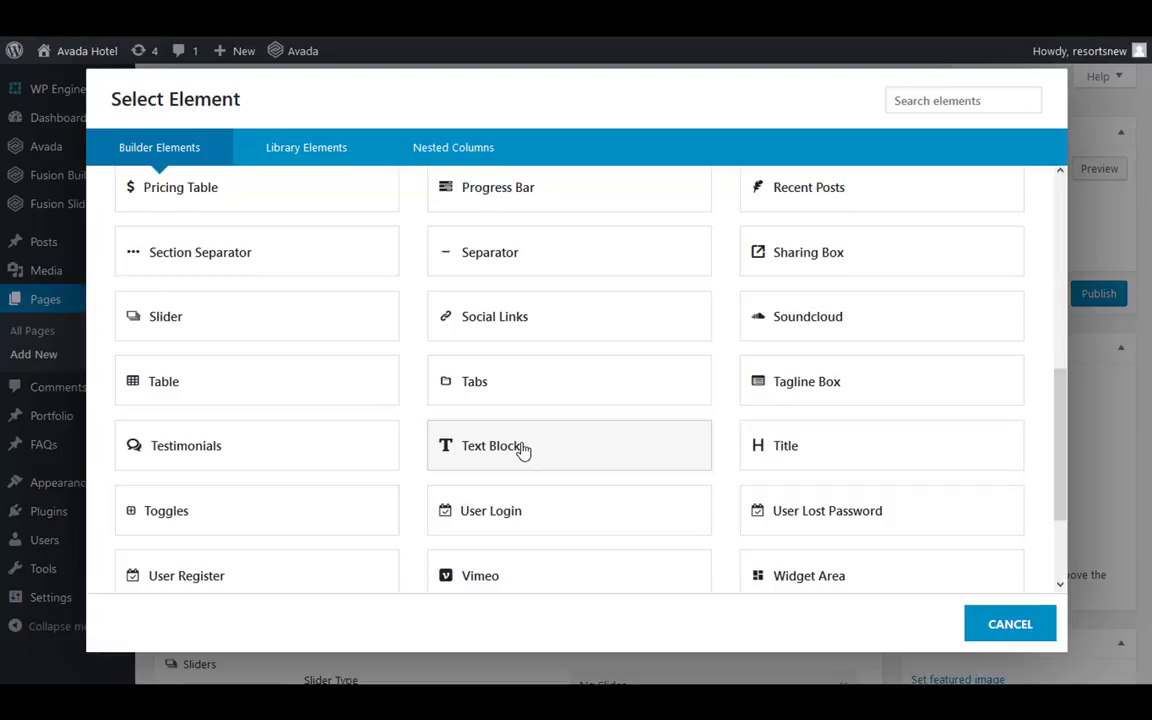
pyautogui.click(520, 444)
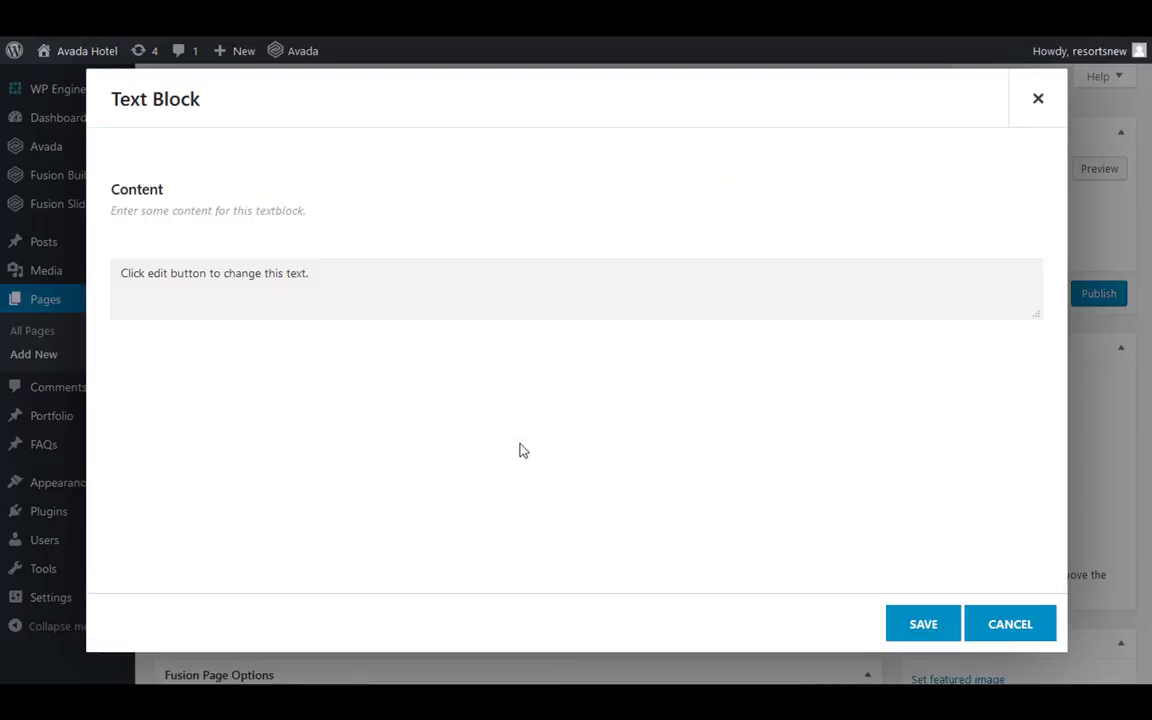
# Enter 'Title' as a Heading 1 line in the text block's content editor
pyautogui.click(576, 288)
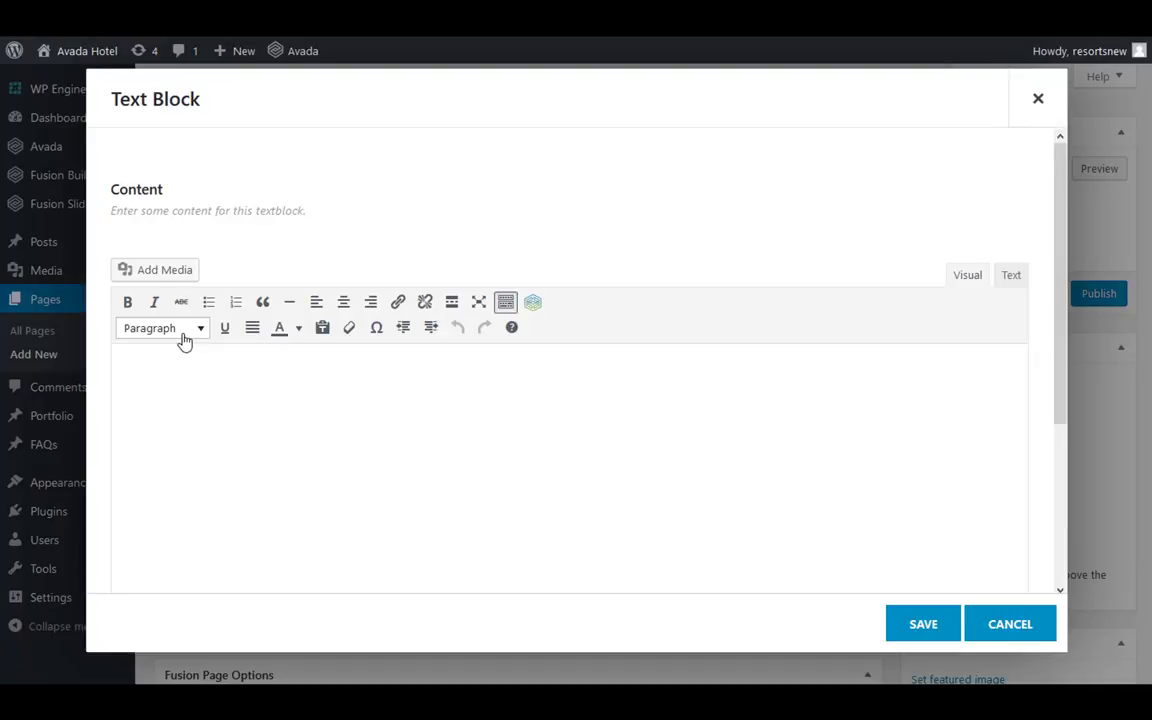
pyautogui.click(160, 328)
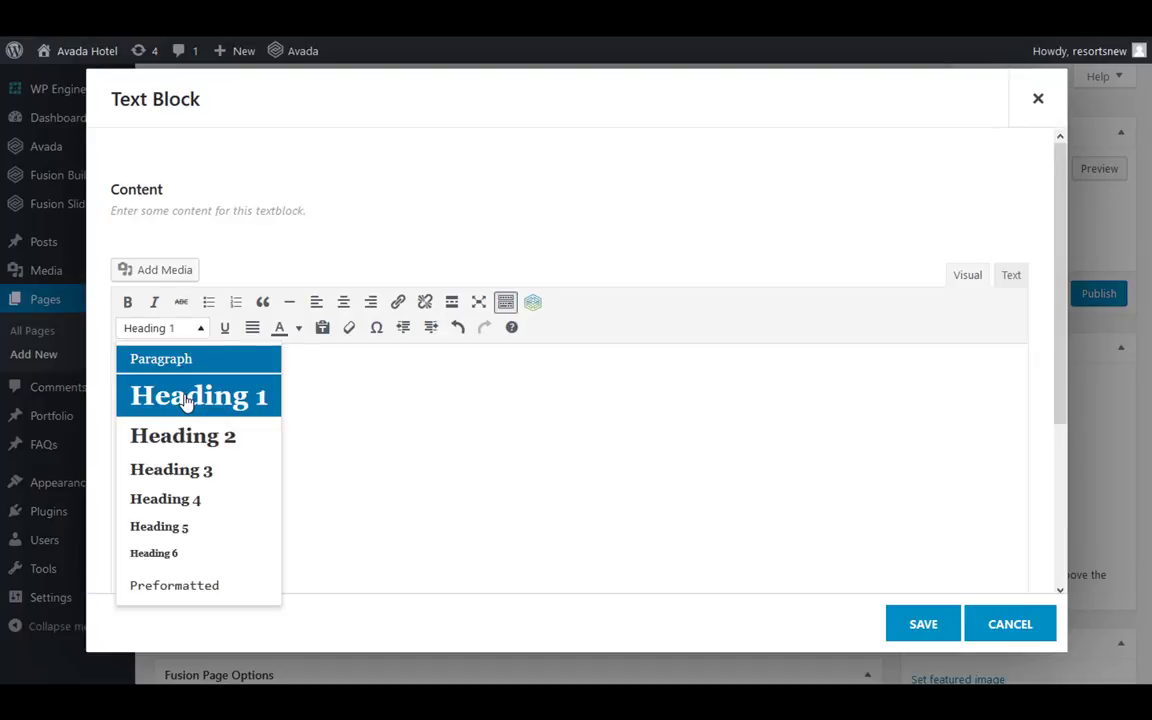
pyautogui.click(198, 396)
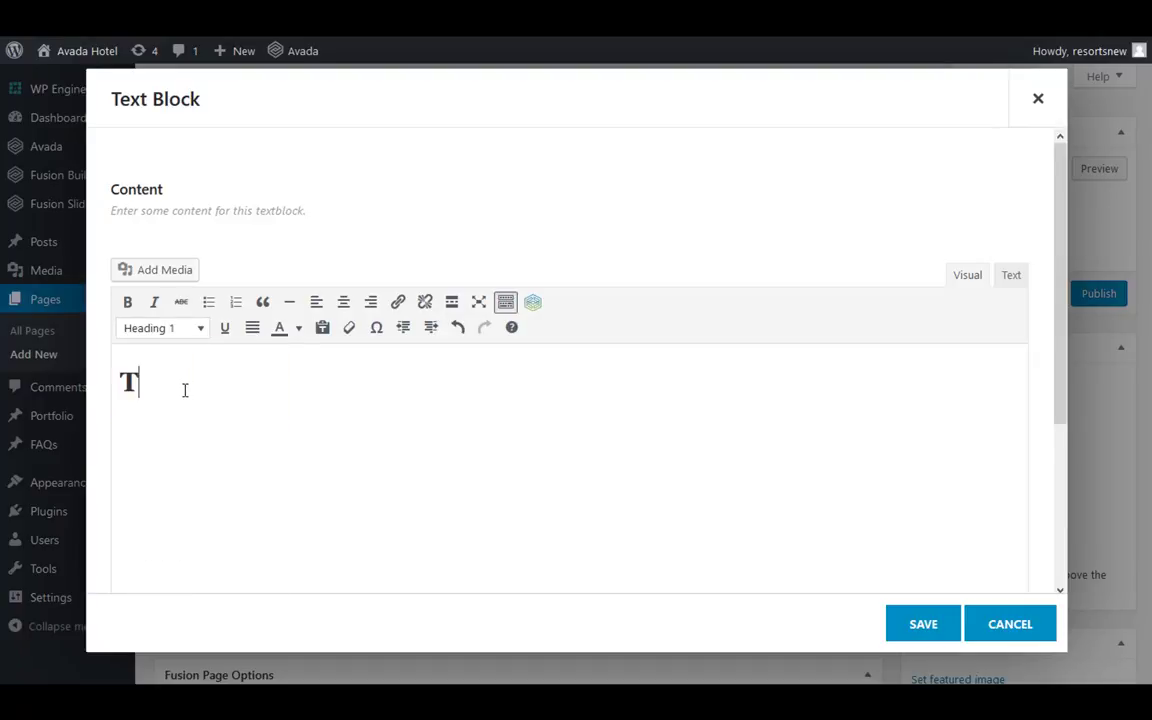
pyautogui.write('itle')
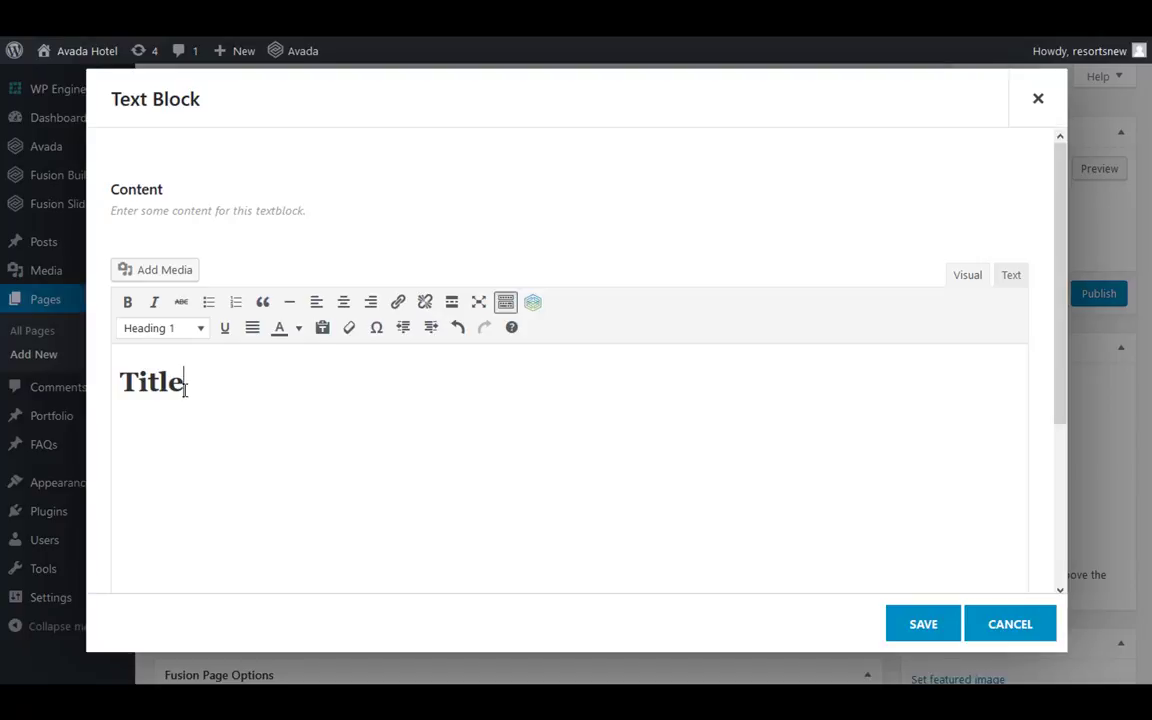
pyautogui.click(162, 328)
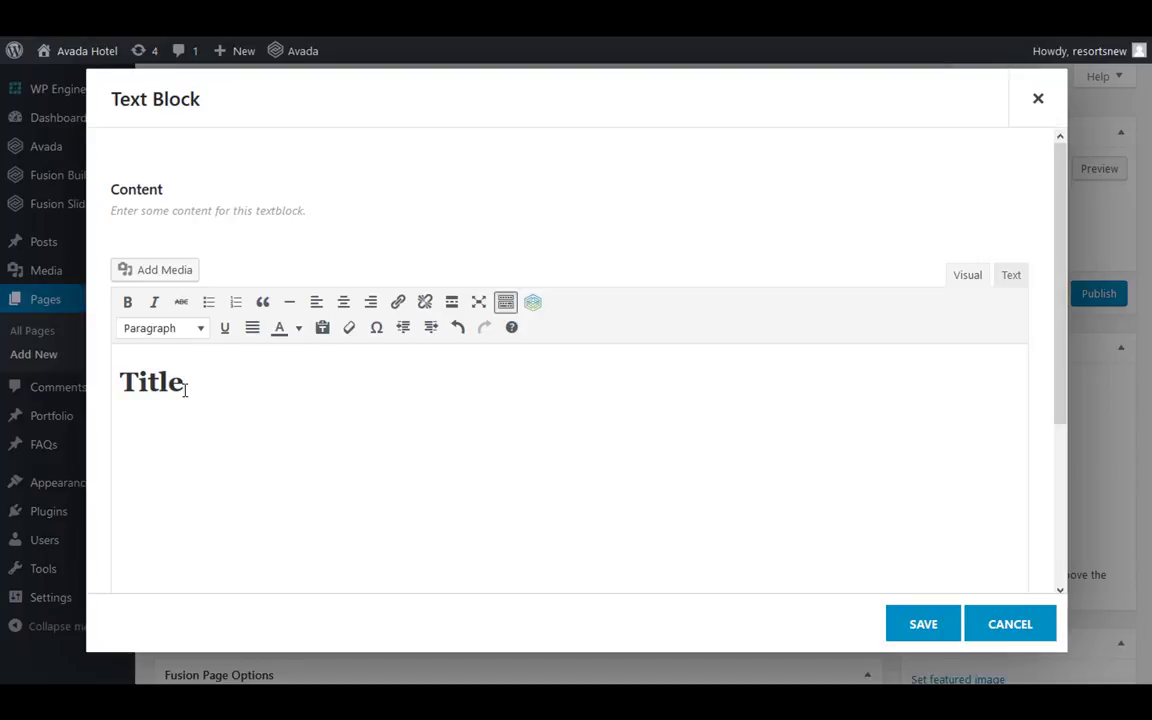